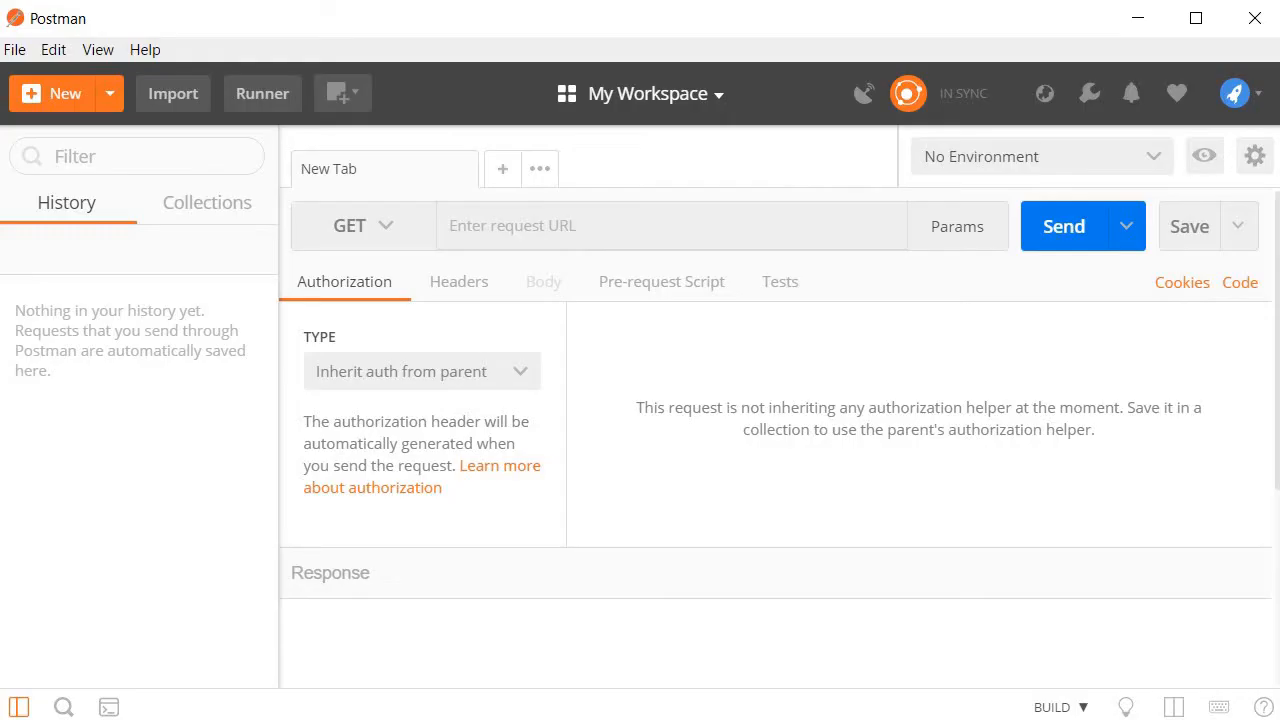
{"action": "mouse_move", "coordinate": [688, 536]}
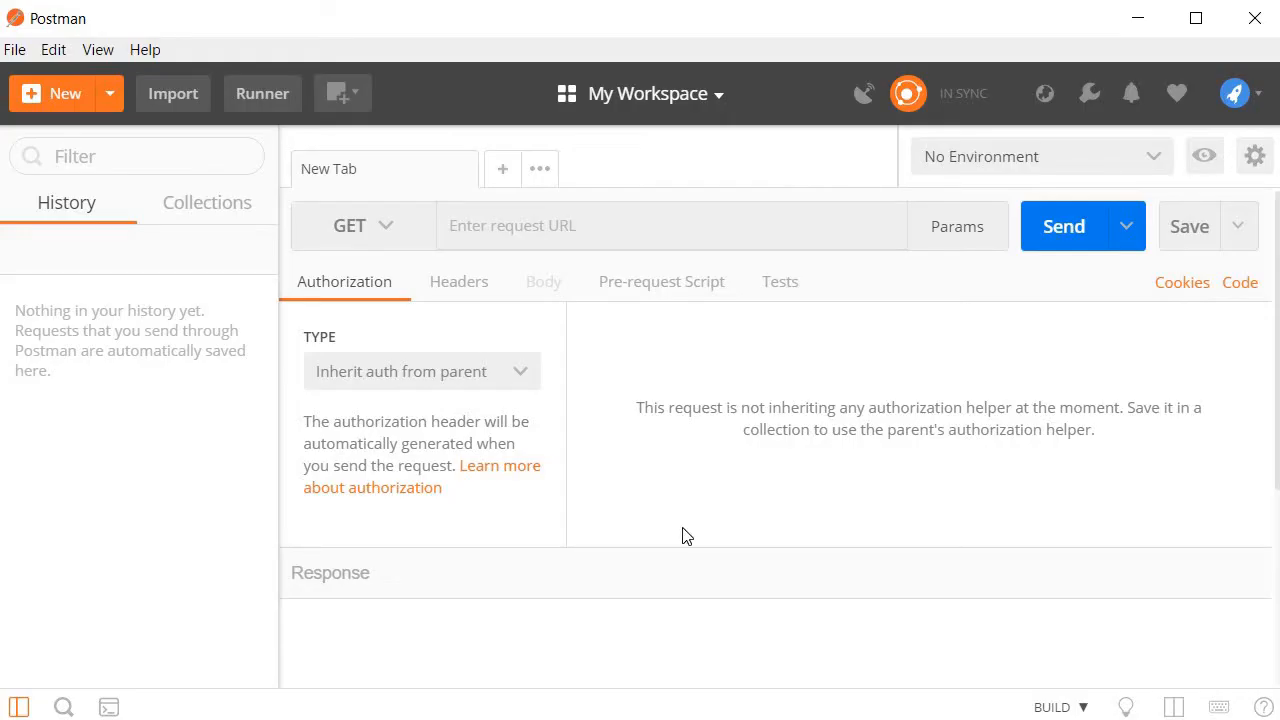
{"action": "mouse_move", "coordinate": [732, 548]}
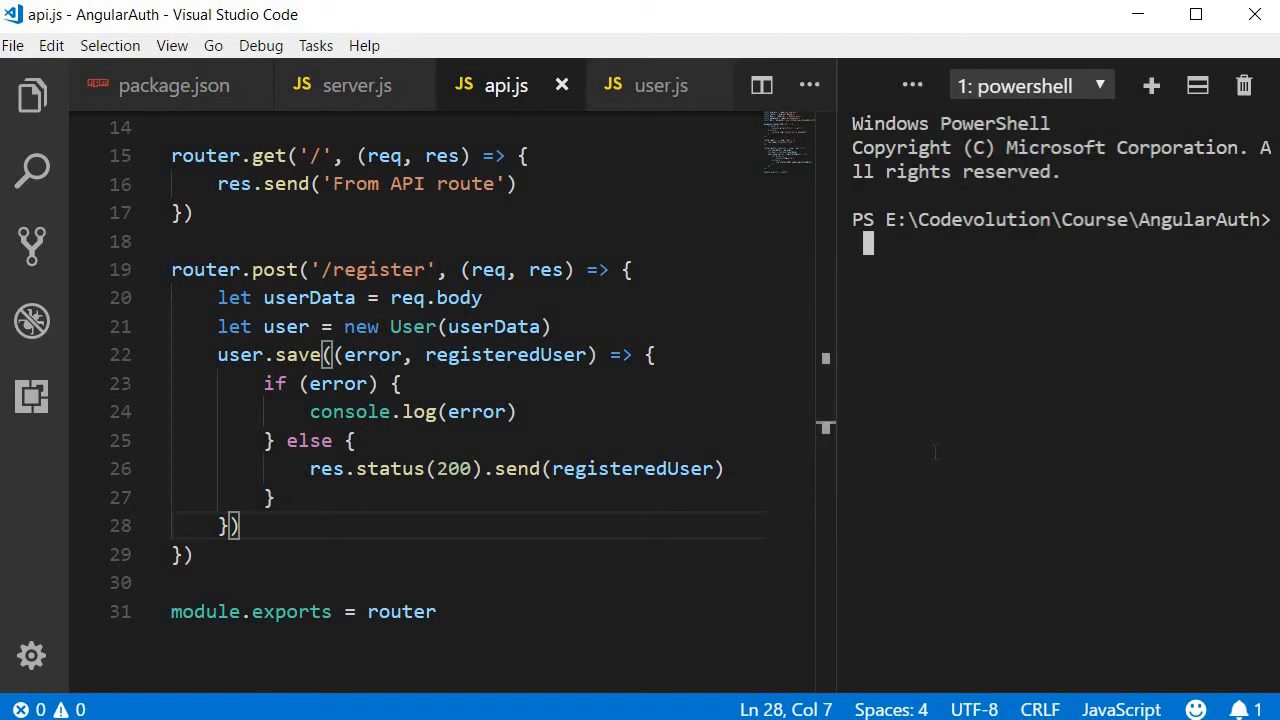
Change into the server folder and begin the nodemon command in the PowerShell terminal.
{"action": "type", "text": "cd server"}
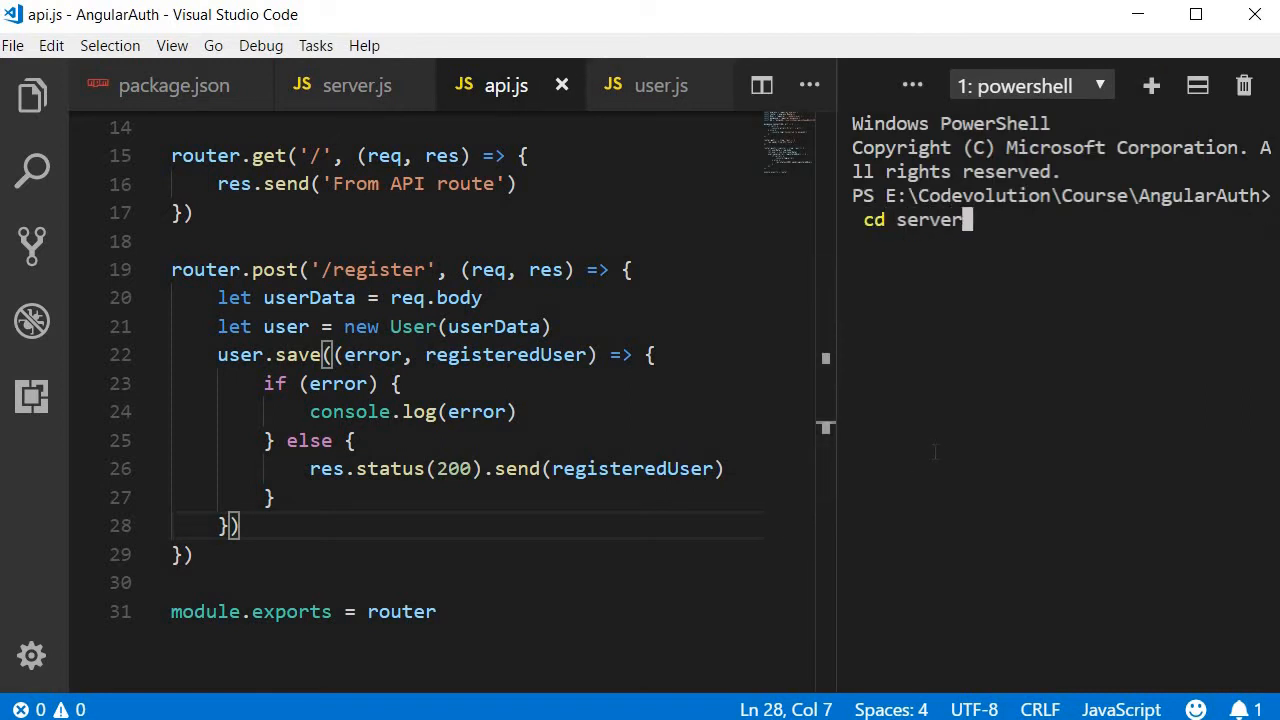
{"action": "type", "text": "no"}
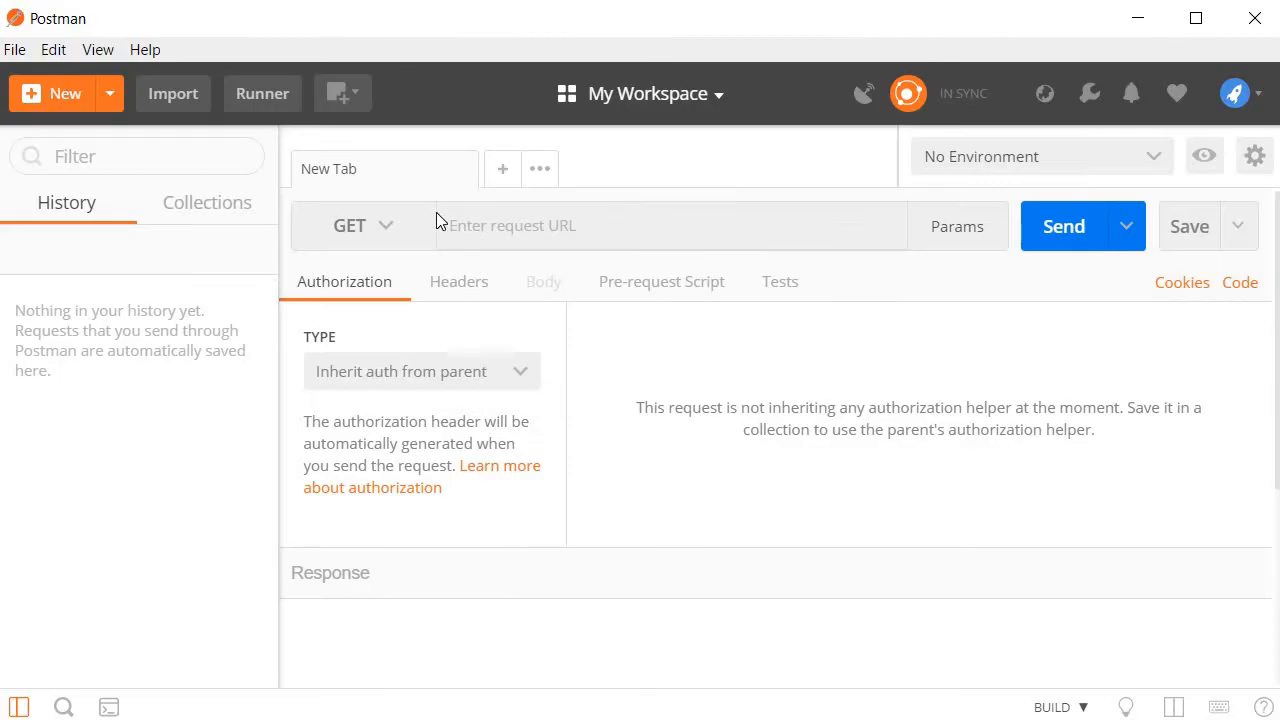
{"action": "mouse_move", "coordinate": [390, 230]}
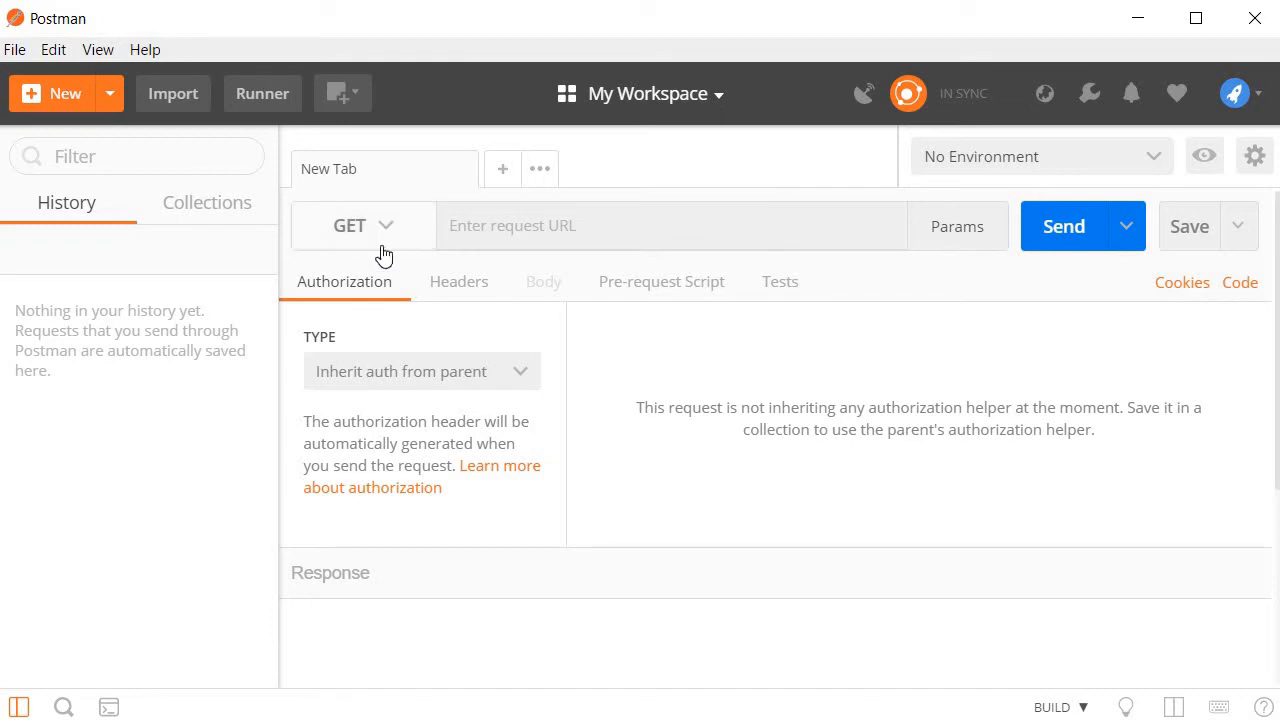
Make the request a POST to localhost:3000/api/register.
{"action": "left_click", "coordinate": [362, 224]}
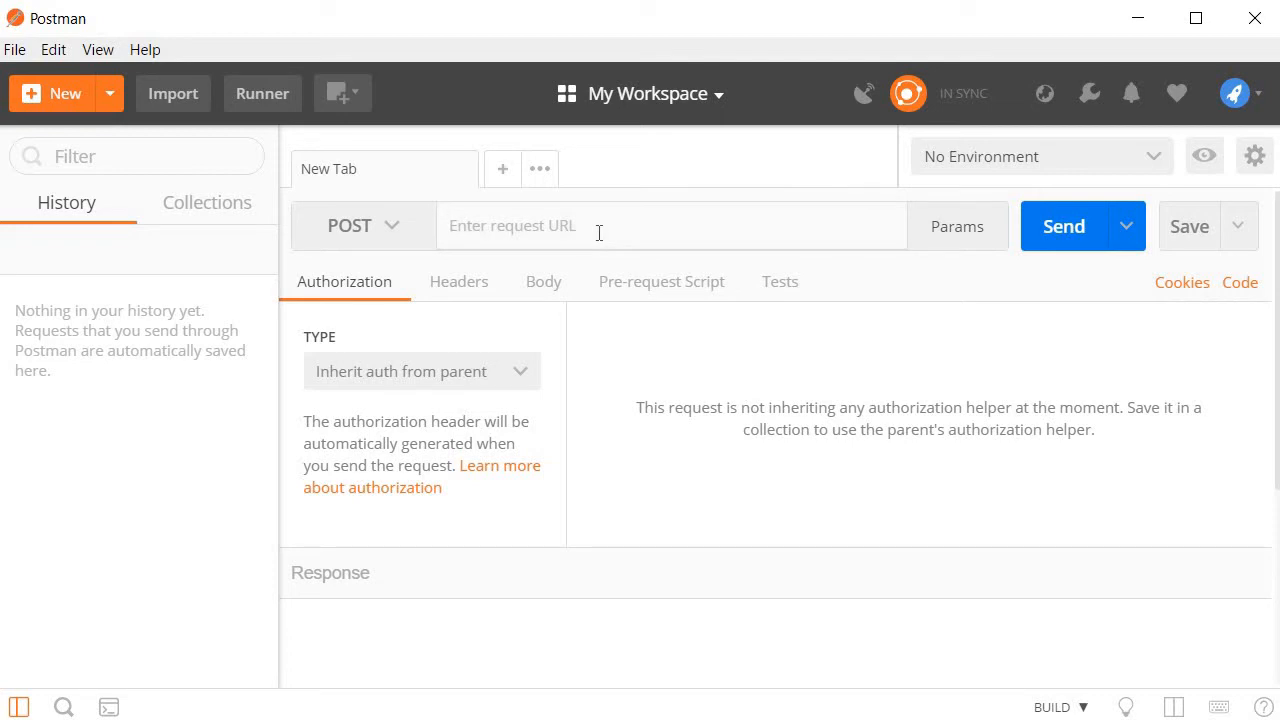
{"action": "type", "text": "localhost:3000"}
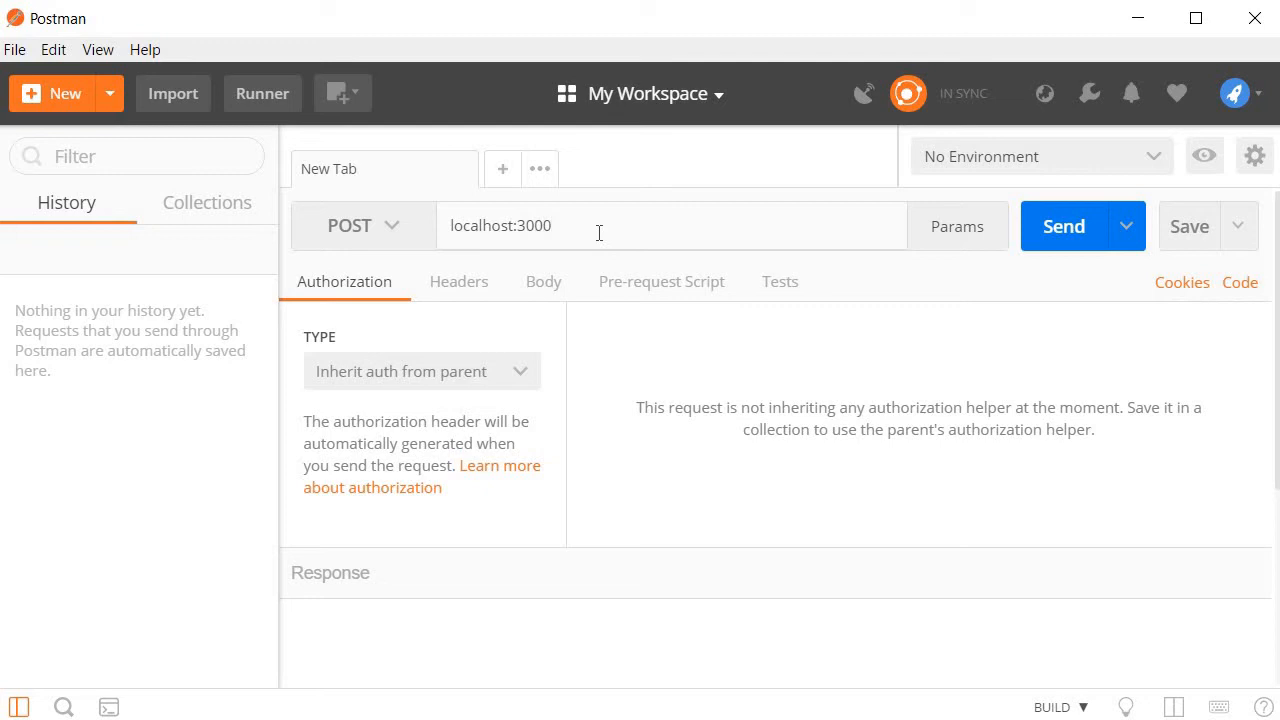
{"action": "type", "text": "/api"}
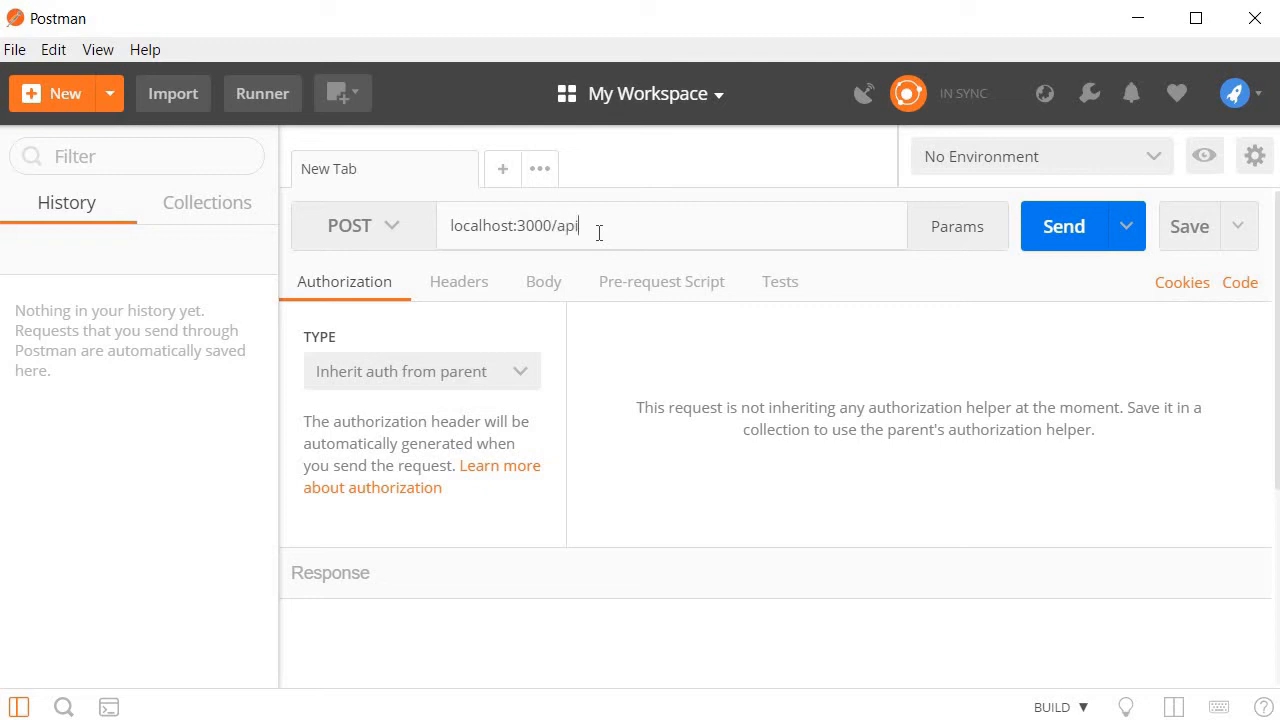
{"action": "type", "text": "/register"}
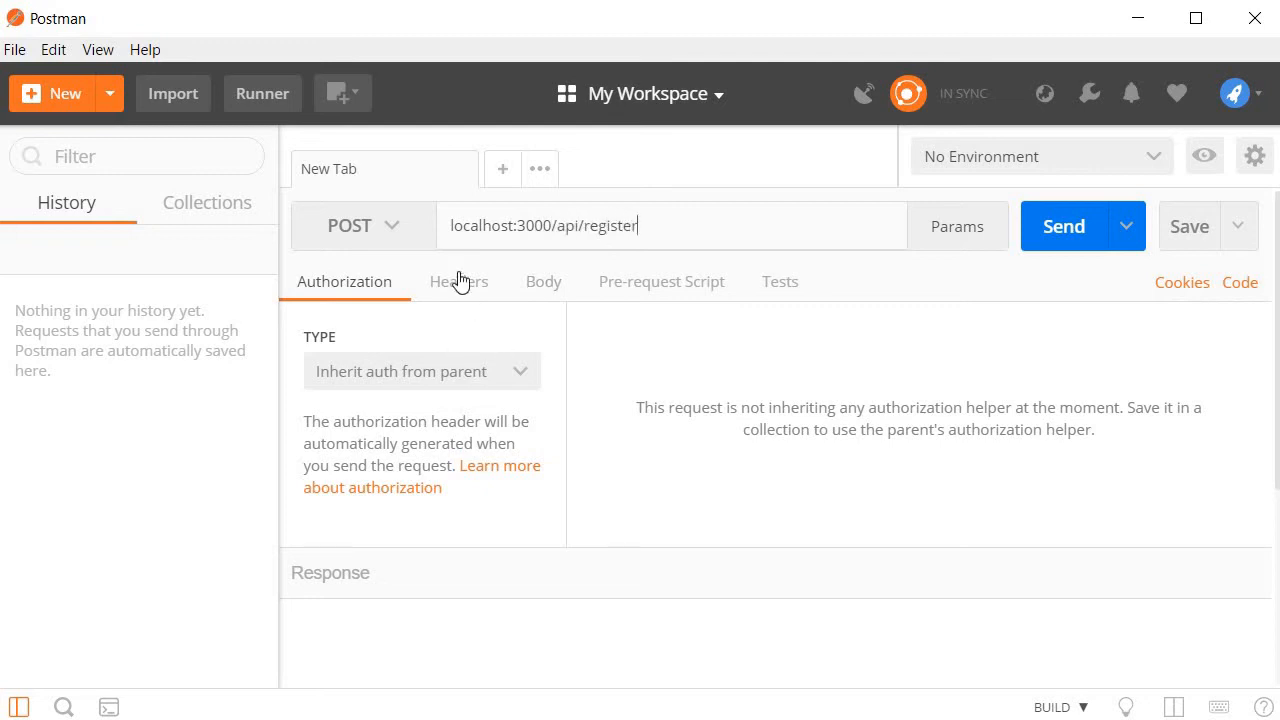
Add a Content-Type header with value application/json to the request.
{"action": "left_click", "coordinate": [458, 280]}
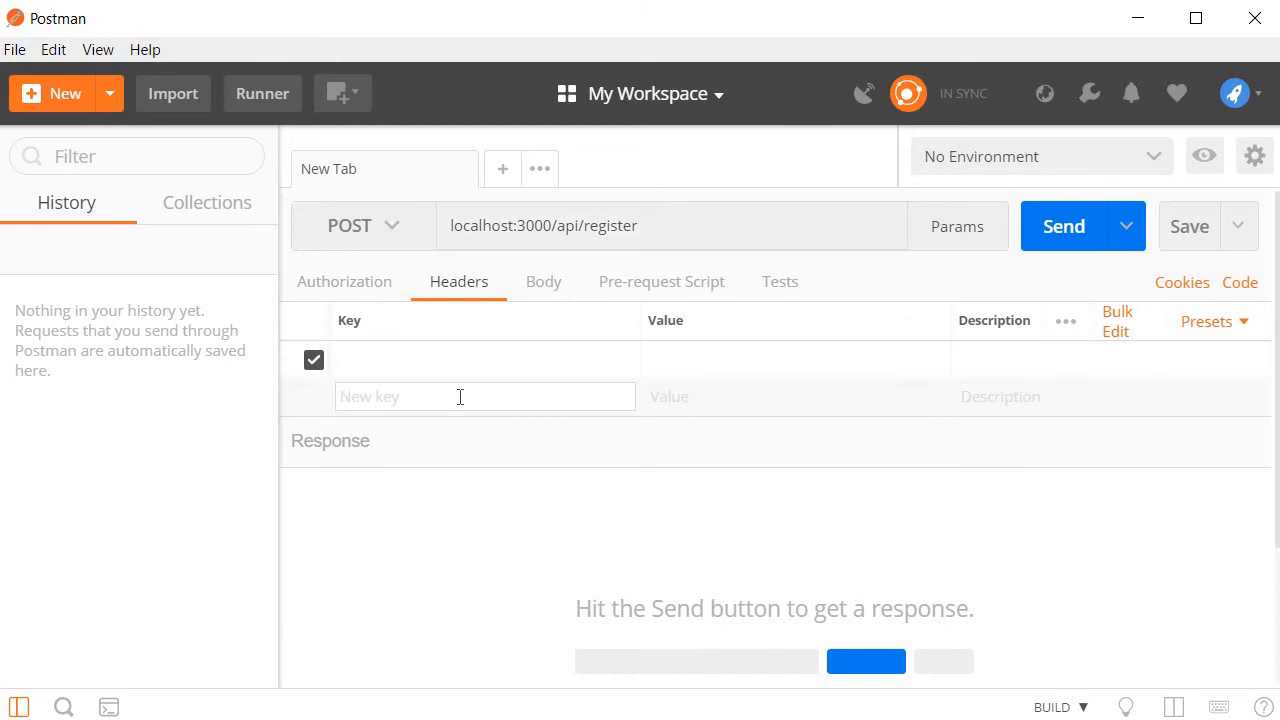
{"action": "type", "text": "c"}
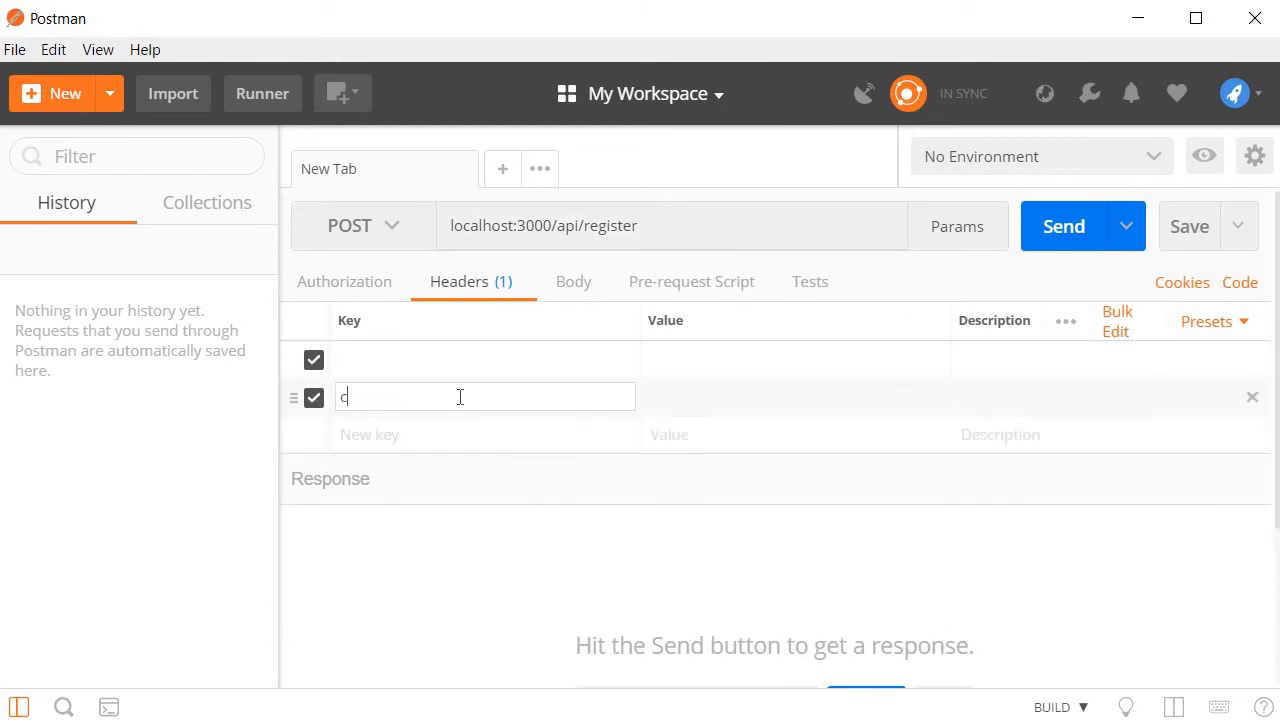
{"action": "type", "text": "ont"}
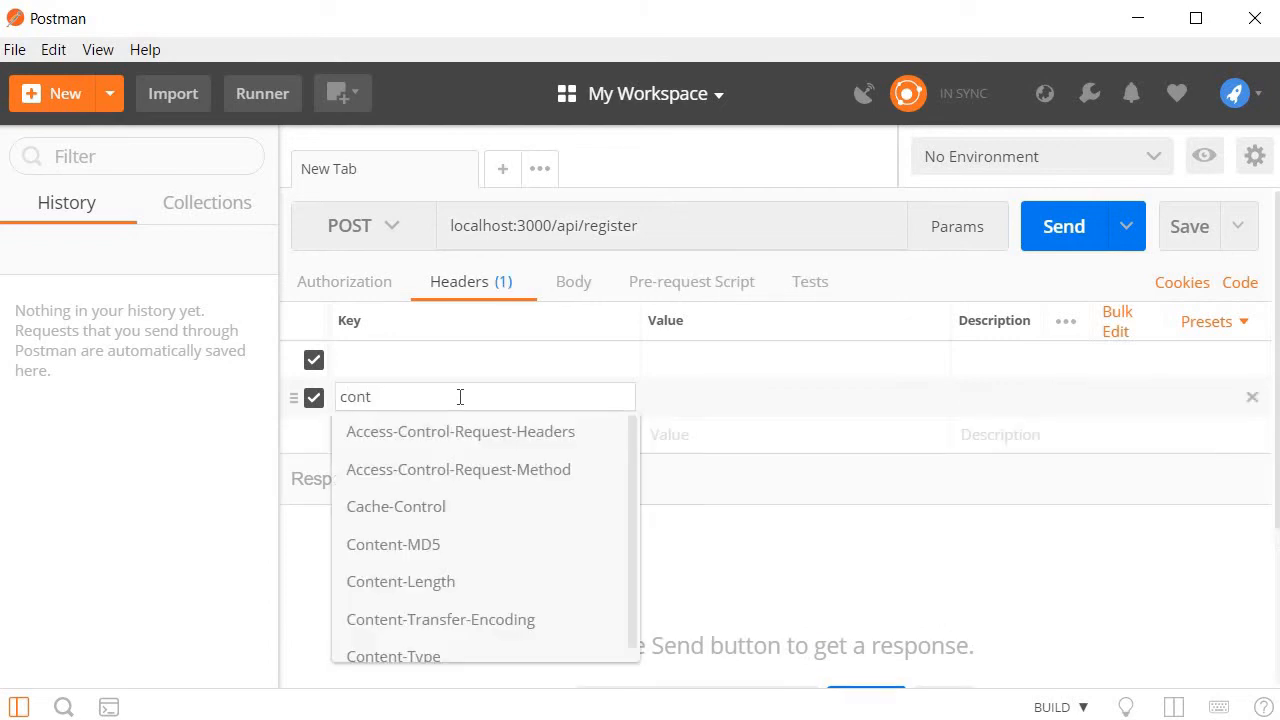
{"action": "left_click", "coordinate": [392, 656]}
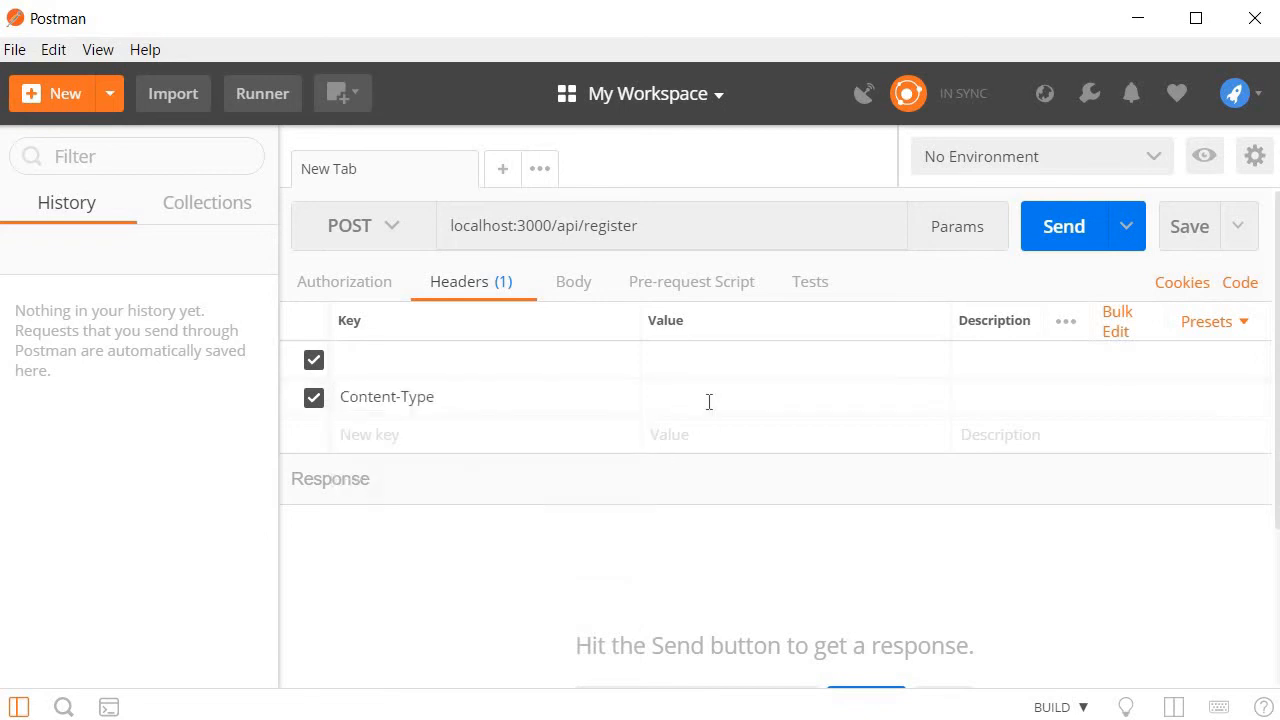
{"action": "left_click", "coordinate": [796, 396]}
{"action": "type", "text": "application/json"}
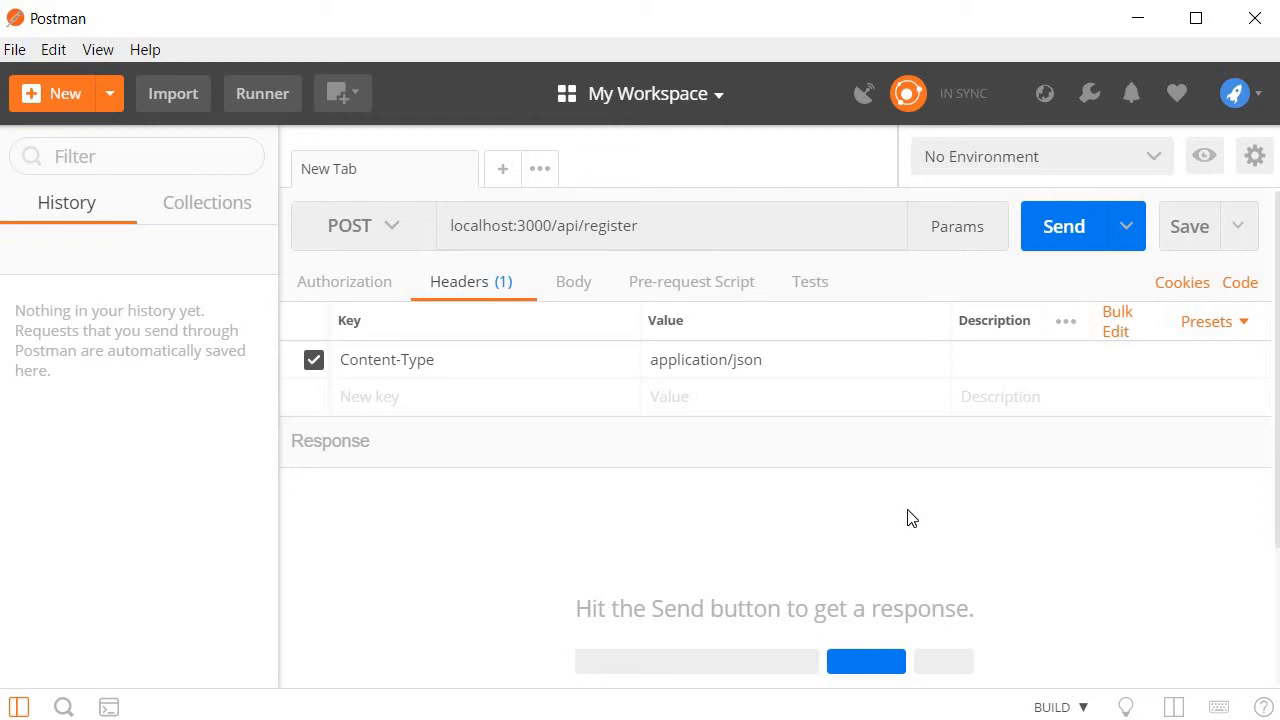
{"action": "left_click", "coordinate": [572, 280]}
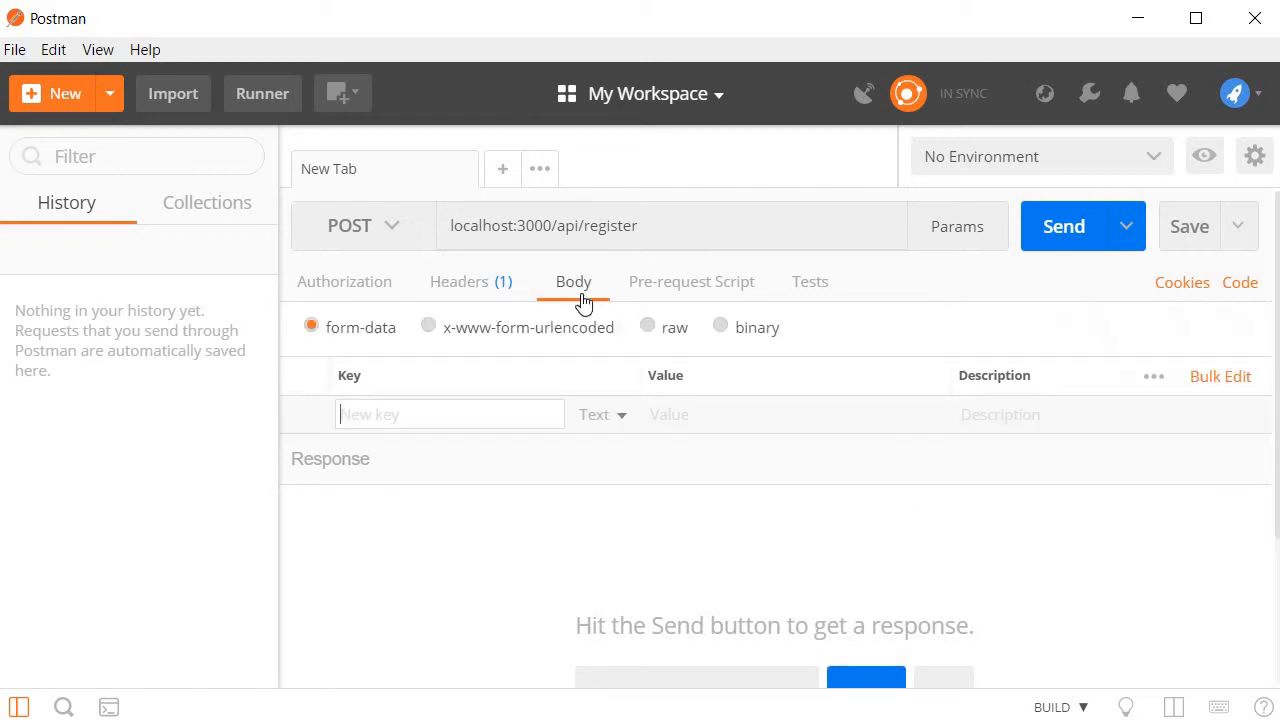
{"action": "left_click", "coordinate": [648, 326]}
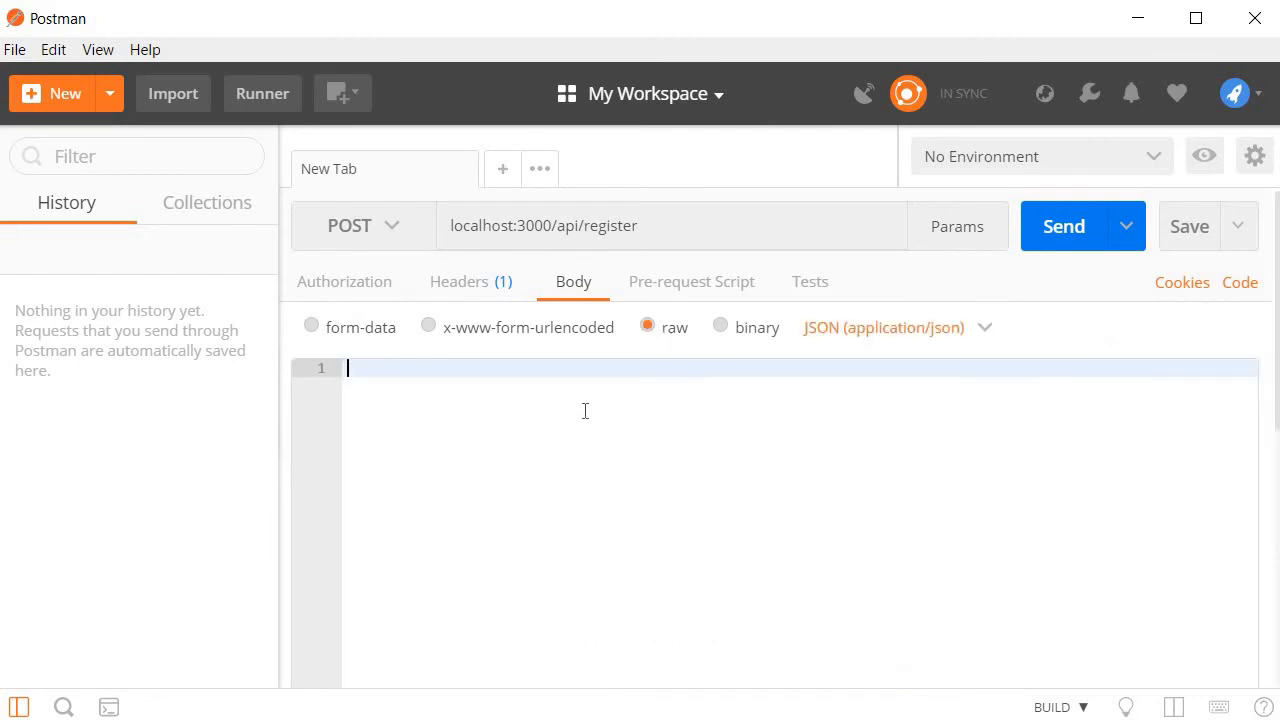
{"action": "type", "text": "{}"}
{"action": "type", "text": "\""}
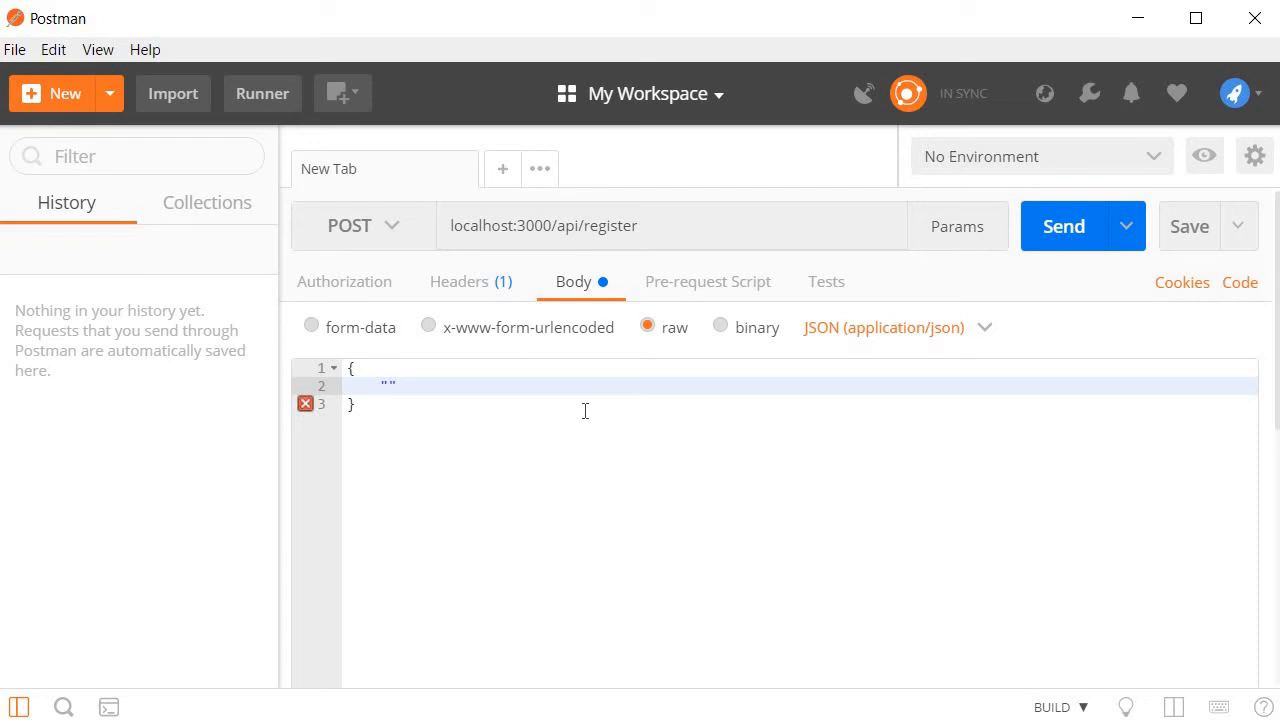
{"action": "type", "text": "email"}
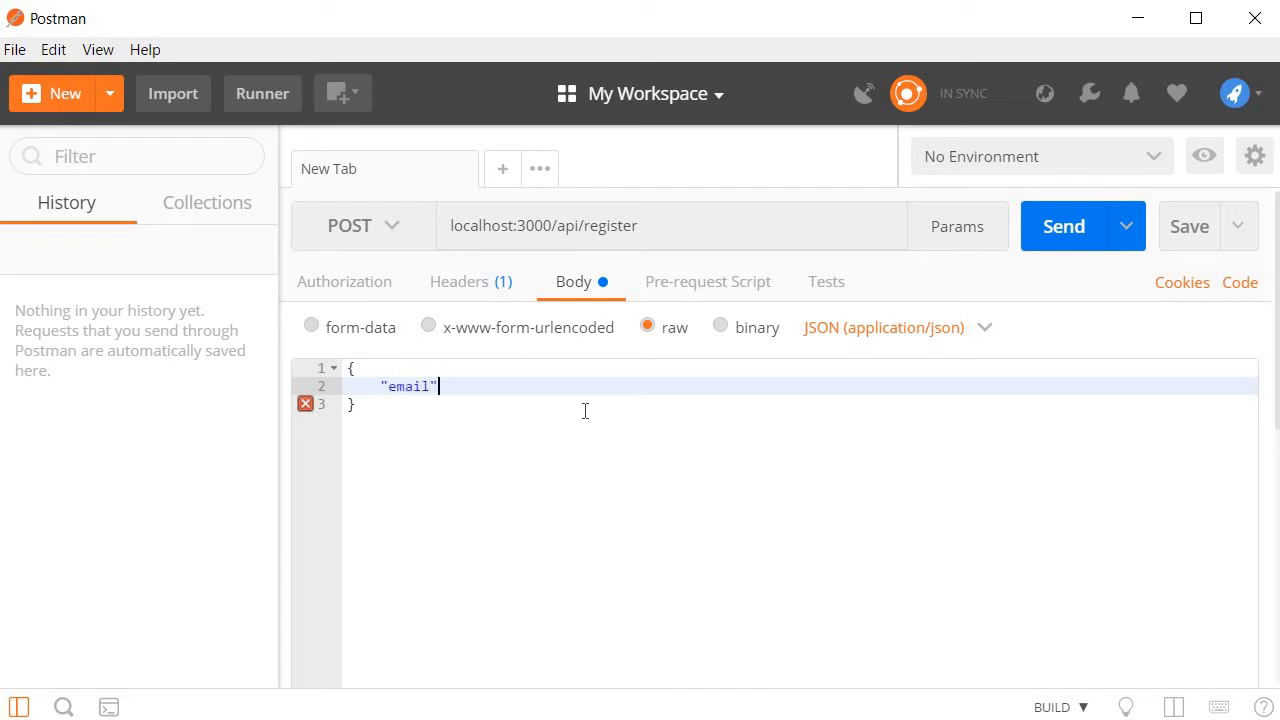
{"action": "type", "text": ": \"a\""}
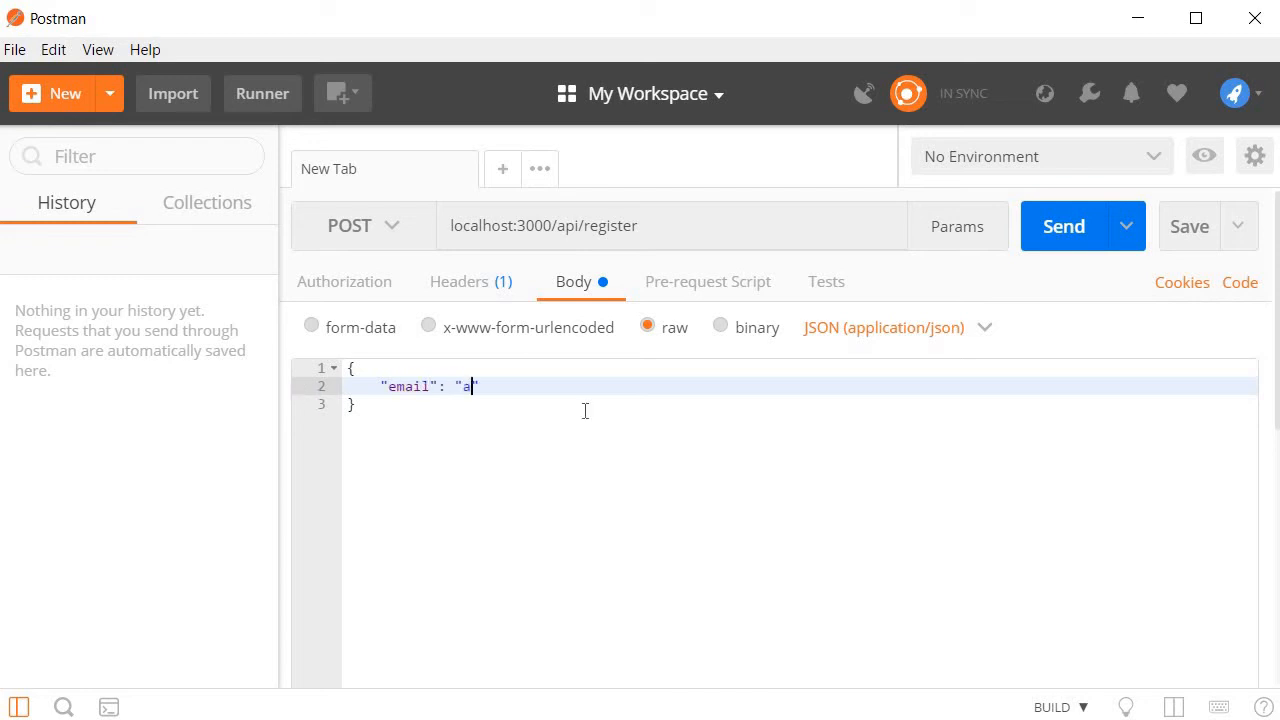
{"action": "type", "text": "@a.com"}
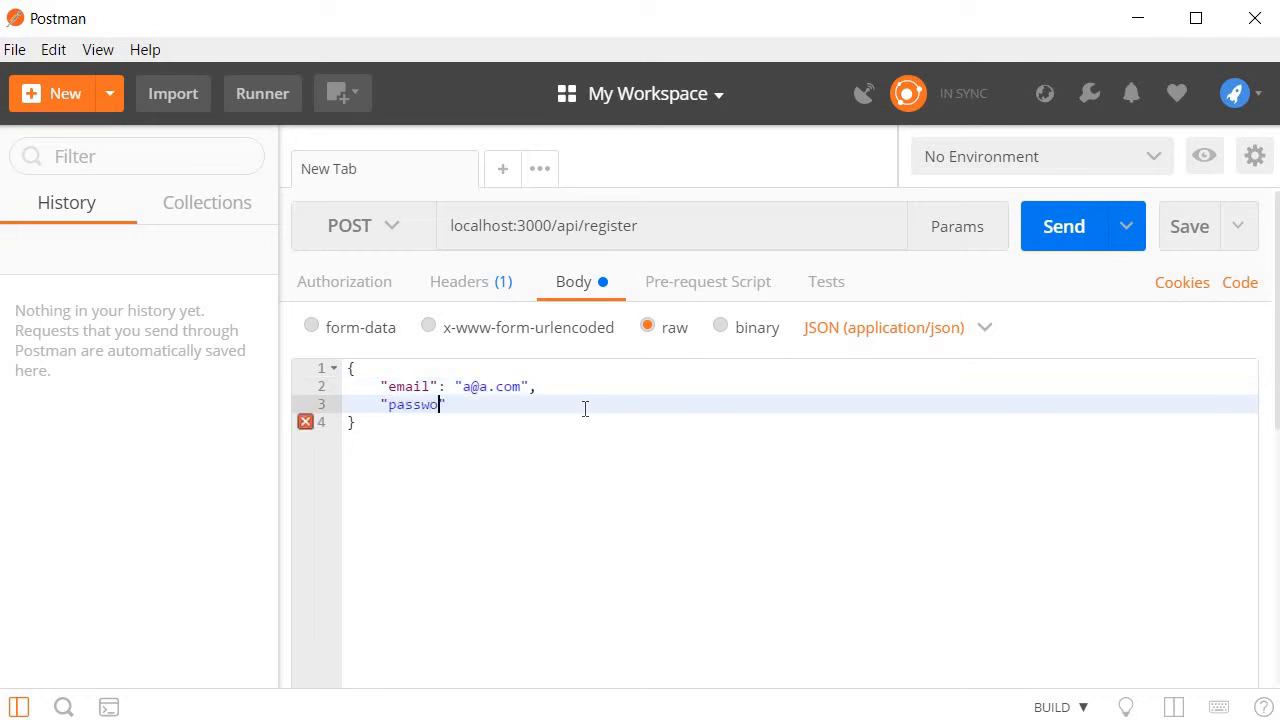
{"action": "type", "text": "rd\": \"\""}
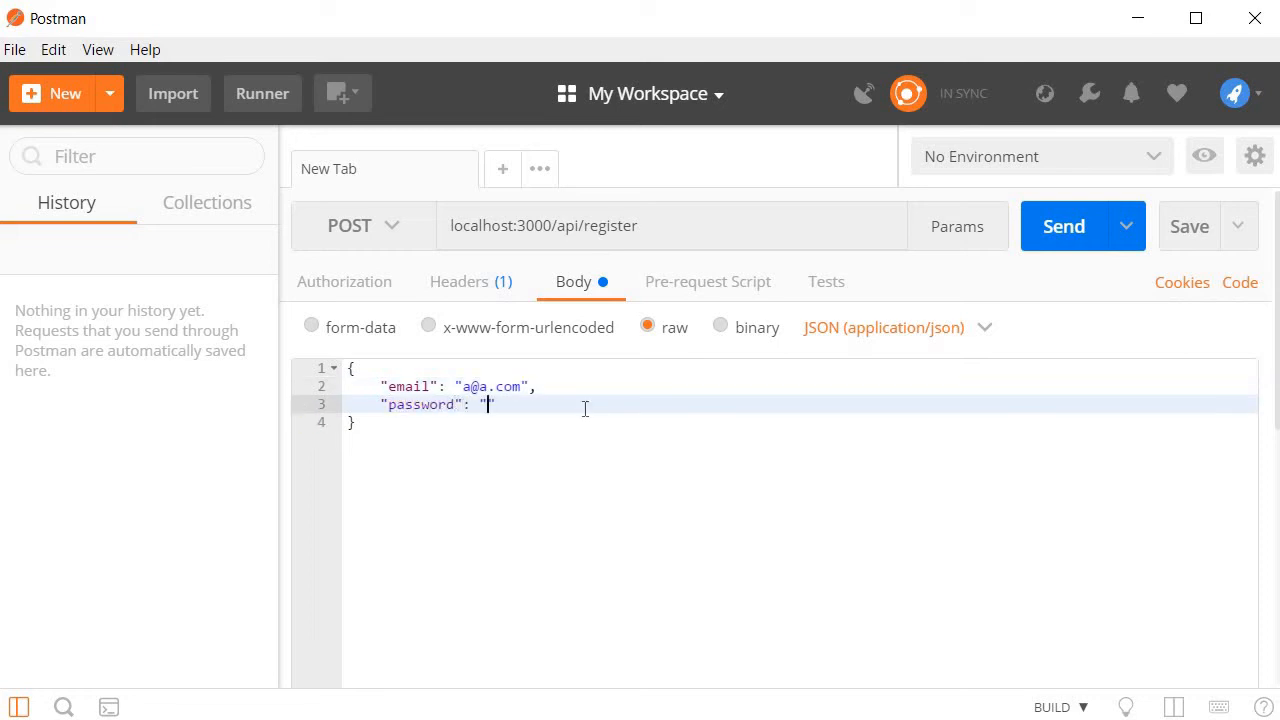
{"action": "type", "text": "a"}
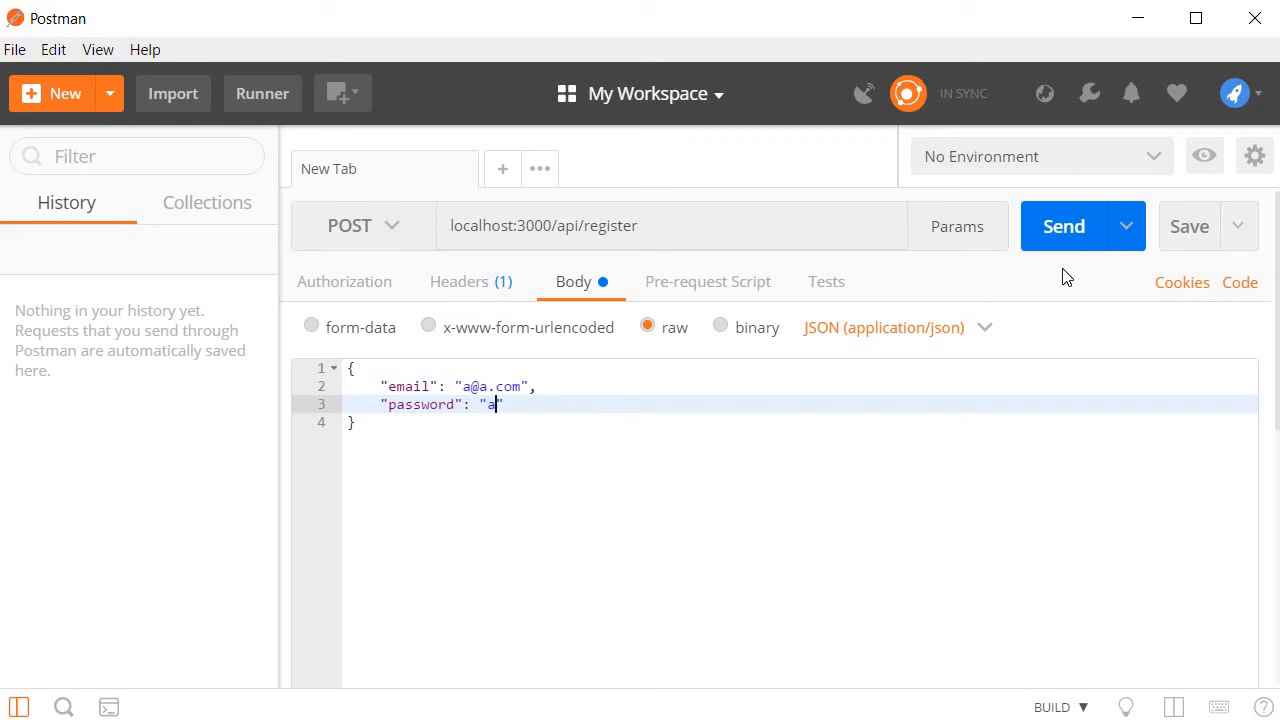
Send the register request and receive 200 OK with the new user's email, password and _id.
{"action": "left_click", "coordinate": [1064, 226]}
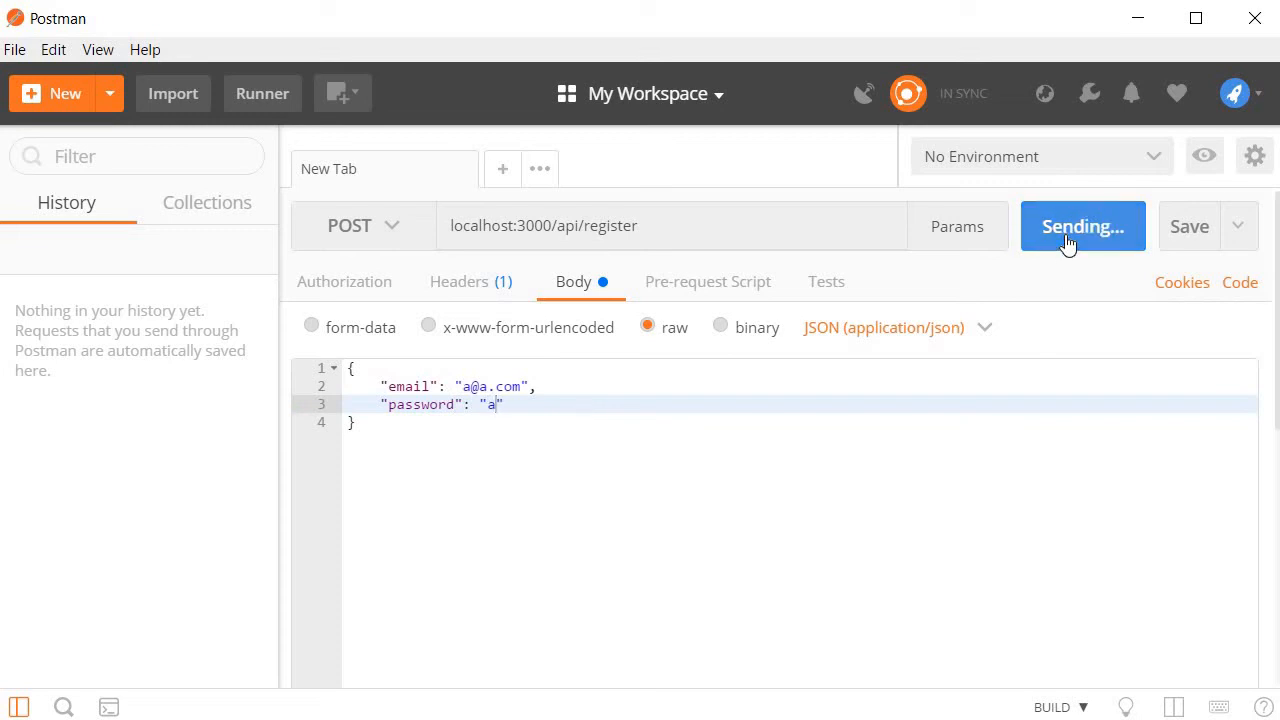
{"action": "left_click", "coordinate": [1082, 226]}
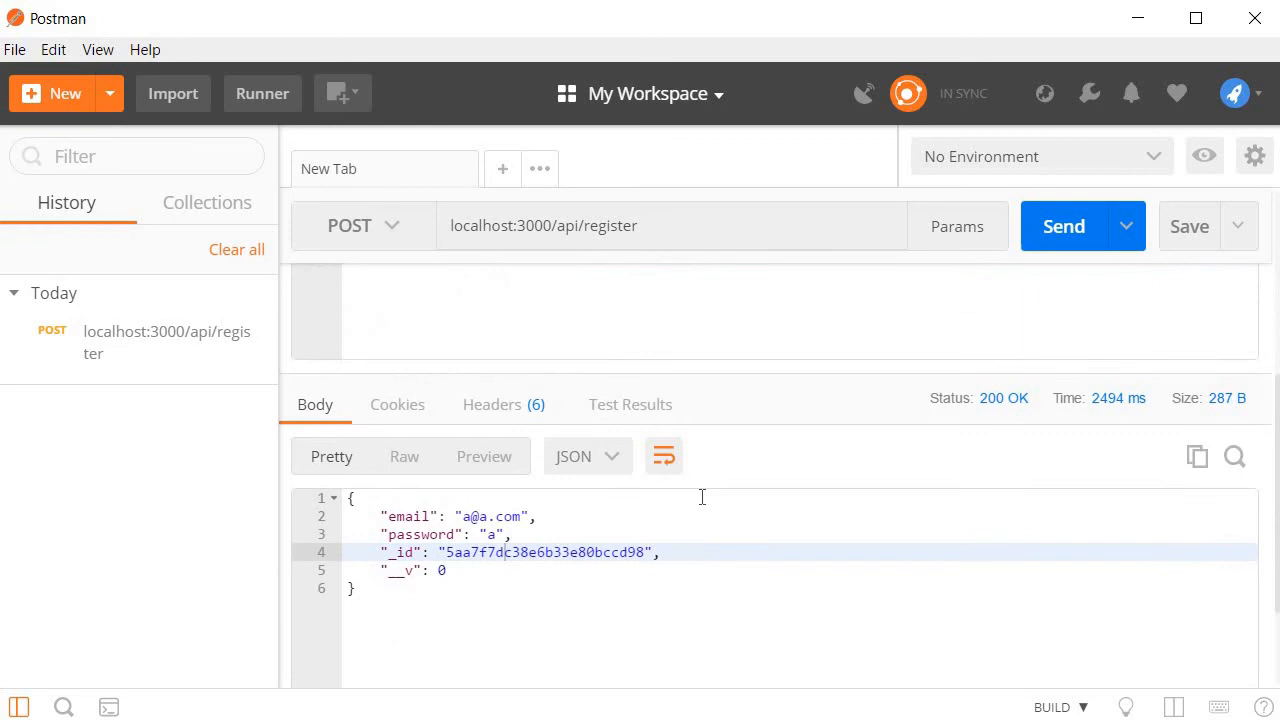
{"action": "mouse_move", "coordinate": [1004, 410]}
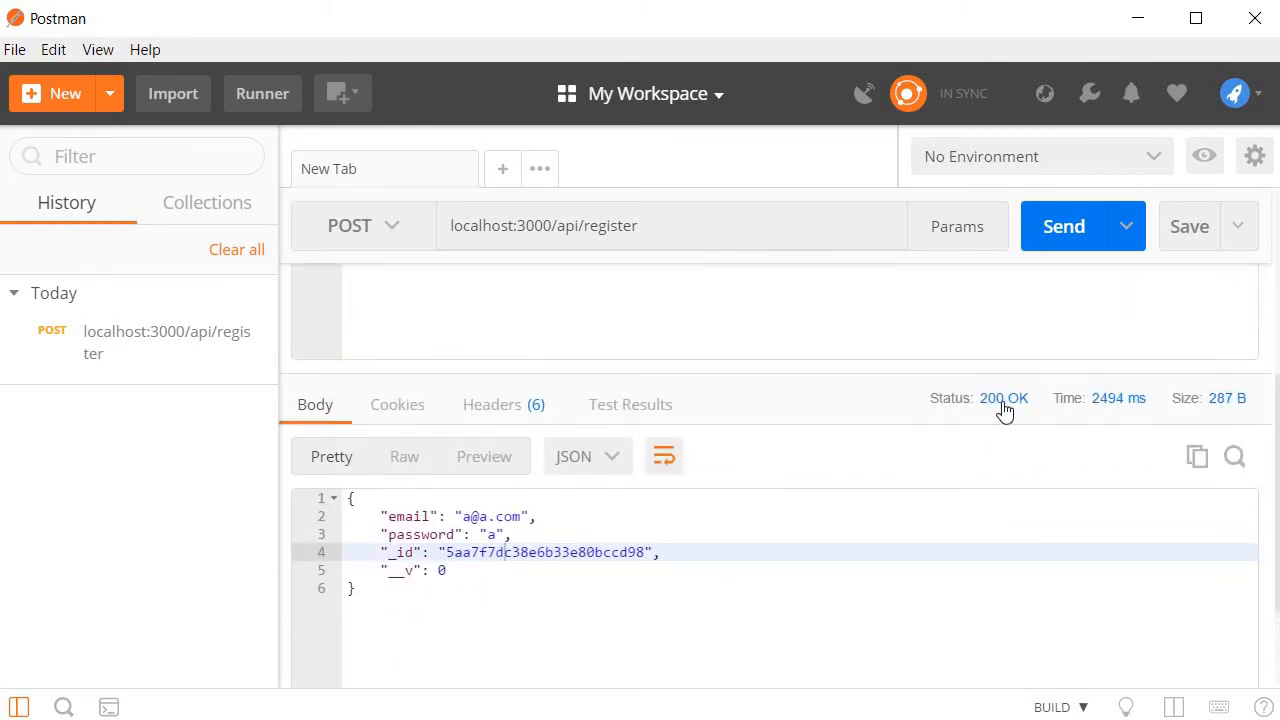
{"action": "mouse_move", "coordinate": [1004, 398]}
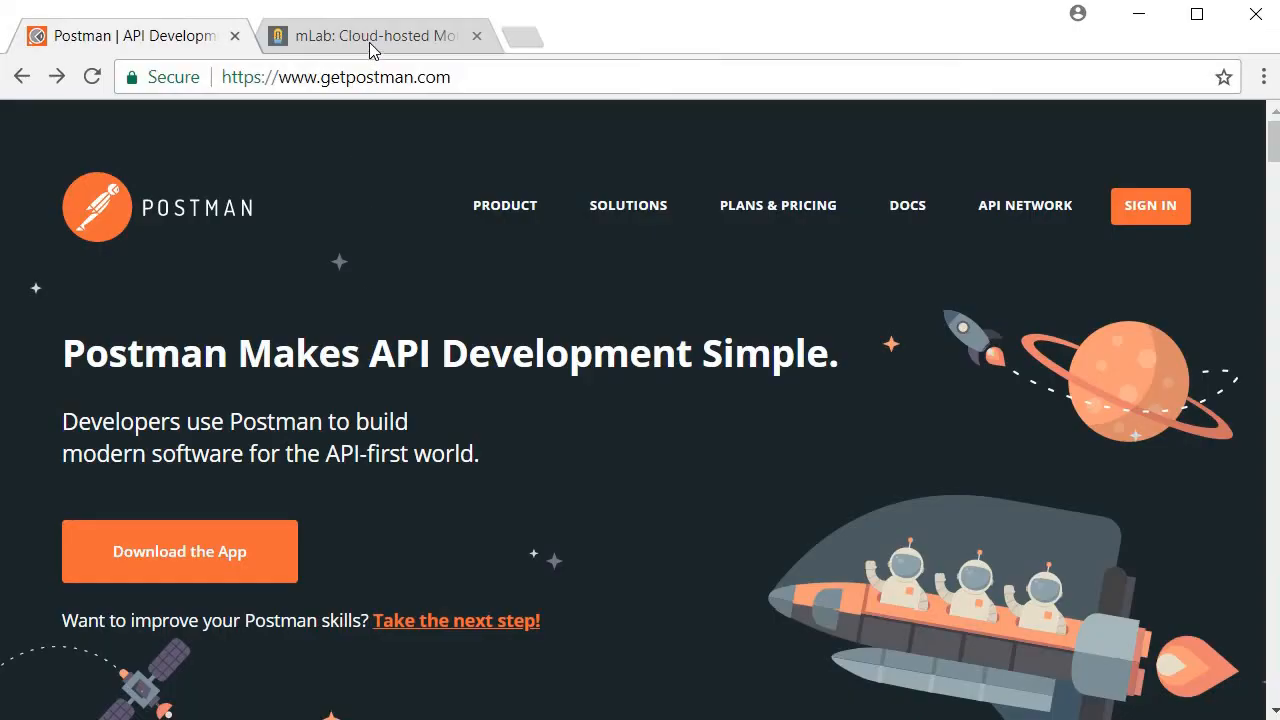
{"action": "left_click", "coordinate": [370, 36]}
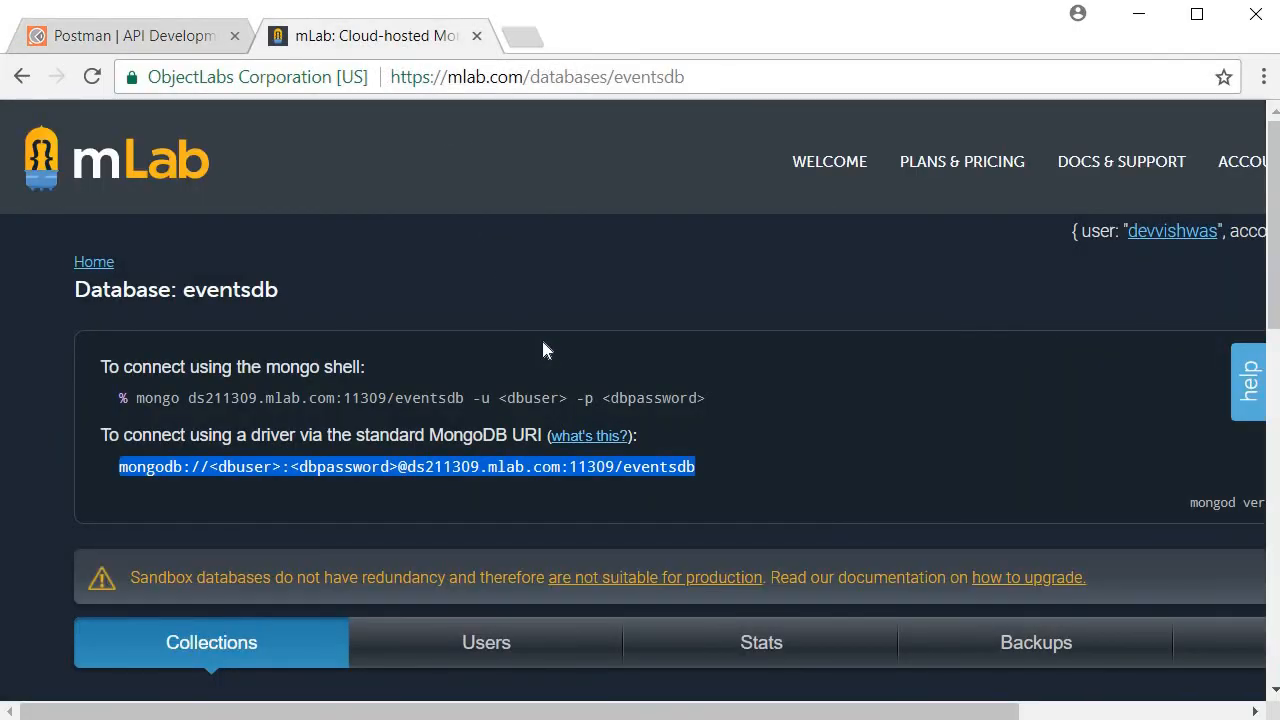
{"action": "left_click", "coordinate": [220, 300]}
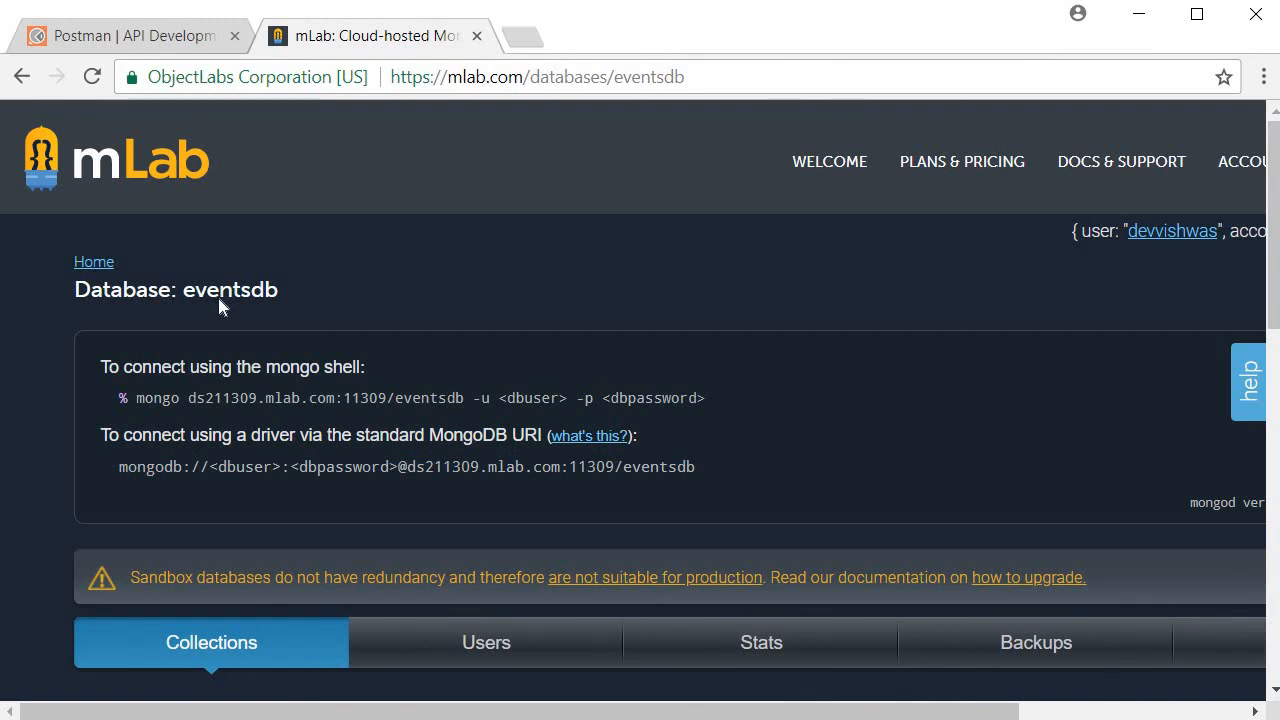
{"action": "scroll", "scroll_direction": "down", "scroll_amount": 3}
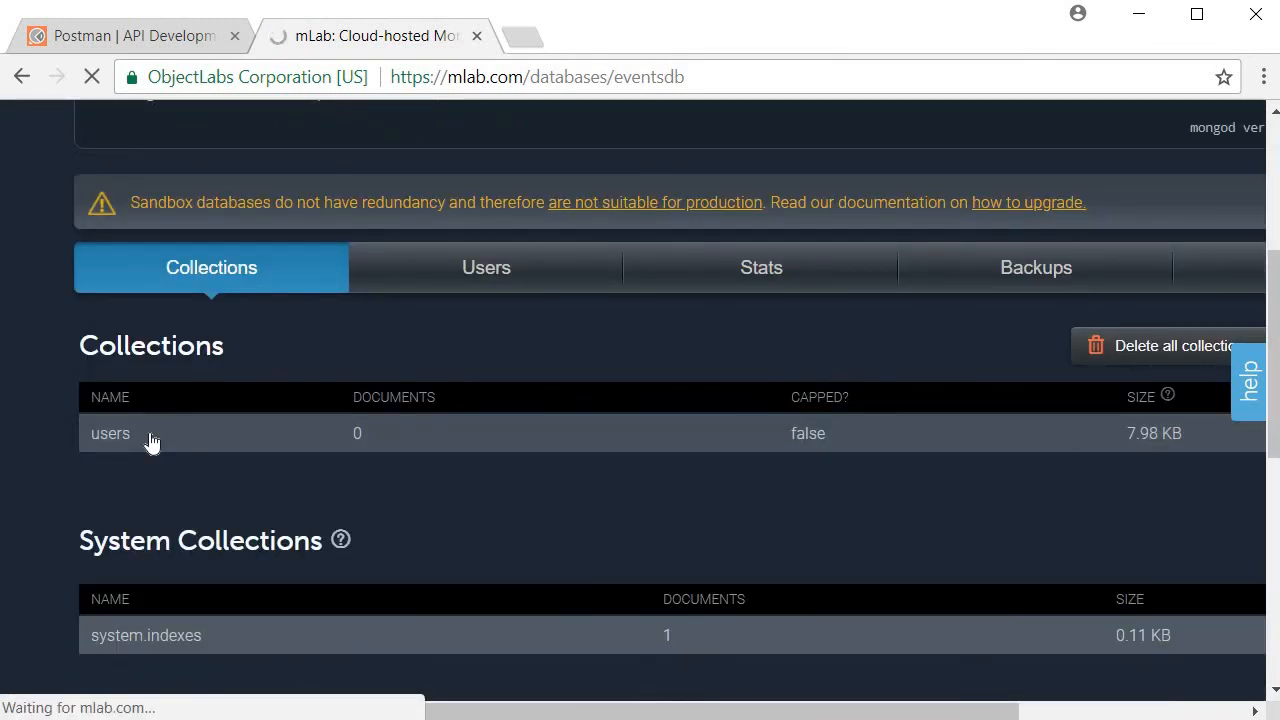
{"action": "left_click", "coordinate": [110, 432]}
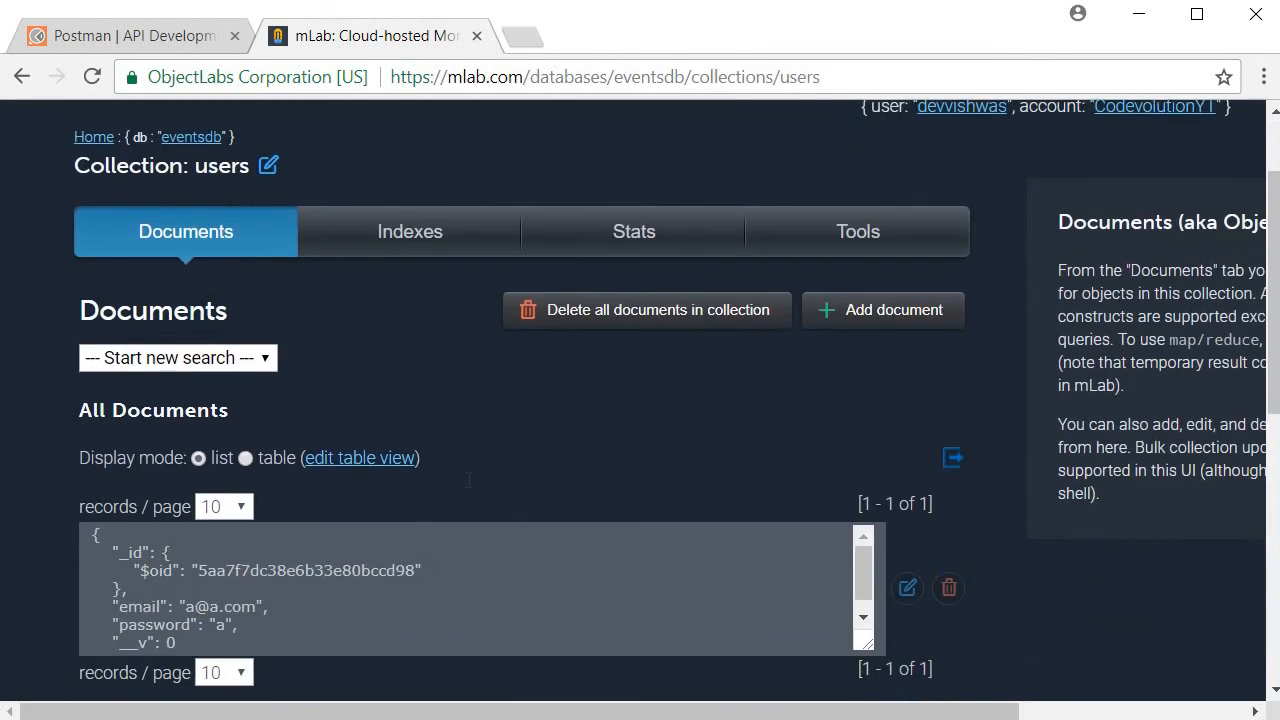
{"action": "scroll", "scroll_direction": "down", "scroll_amount": 3}
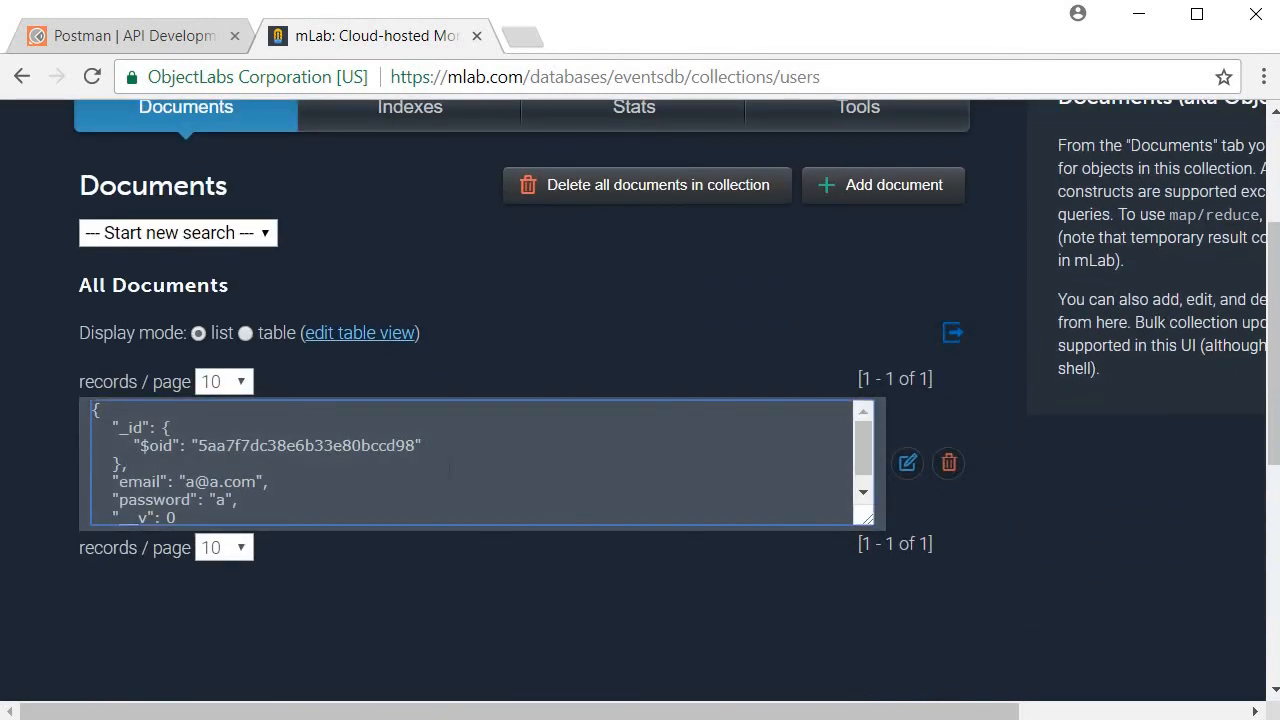